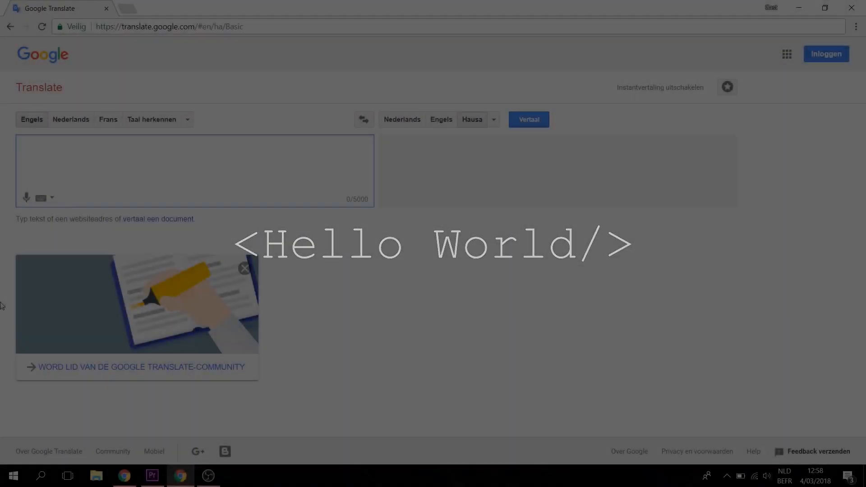
Step: Open the 'basic' sketch with the ESP32 WiFi connection code and IP printout
type("basic")
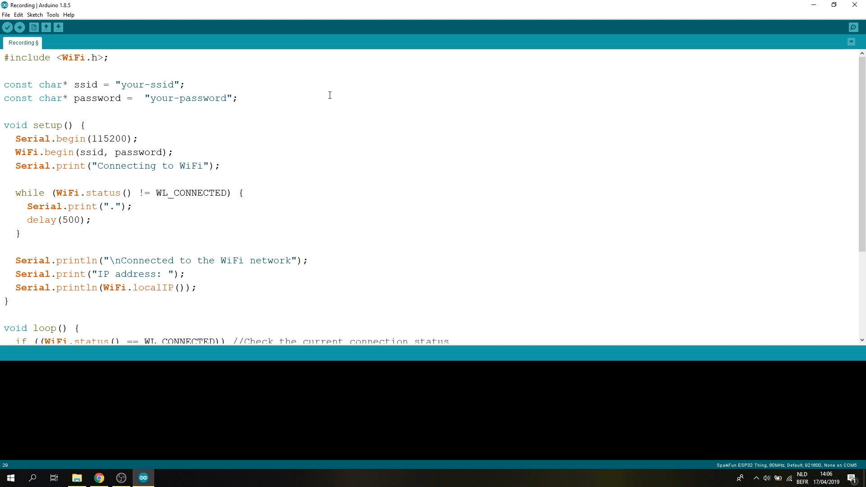
mouse_move(149, 62)
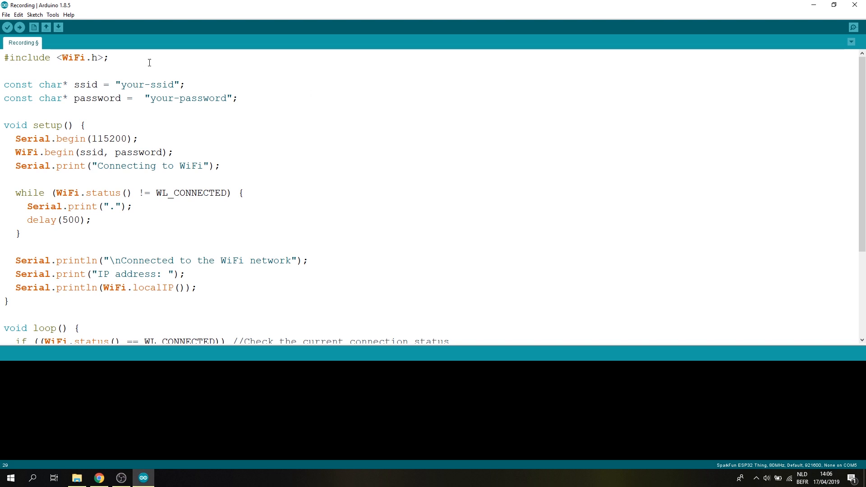
left_click(35, 14)
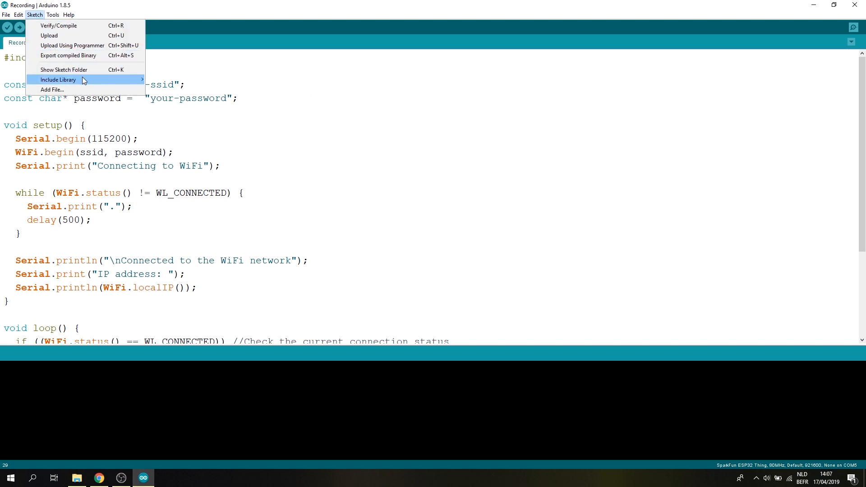
left_click(184, 88)
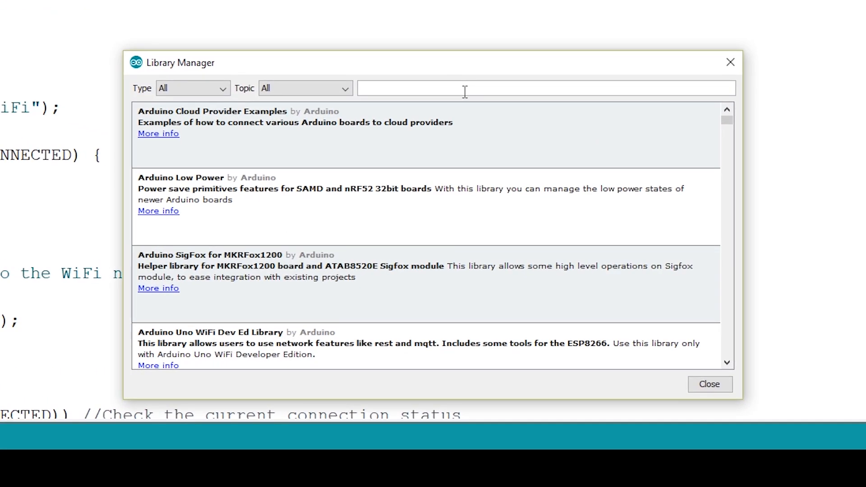
type("ArduinoJson")
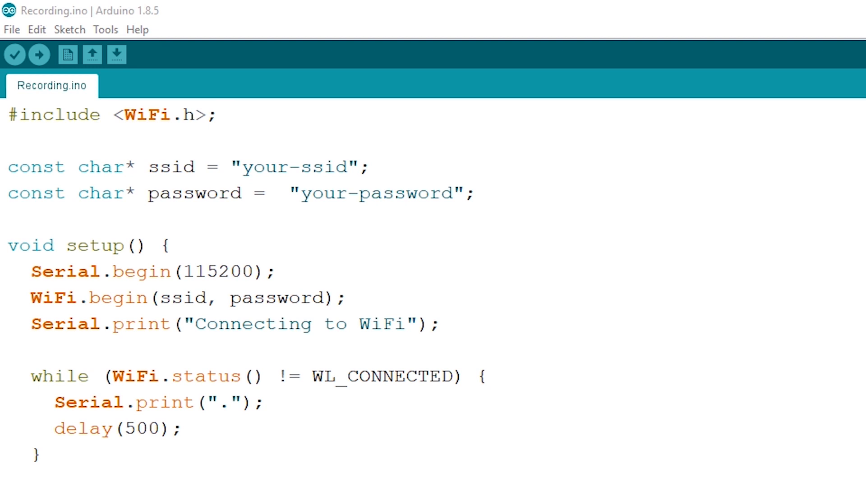
Step: Add #include <HTTPClient.h> and clear the ping println and delay from loop()
type("#include <HTTPClient.h>;")
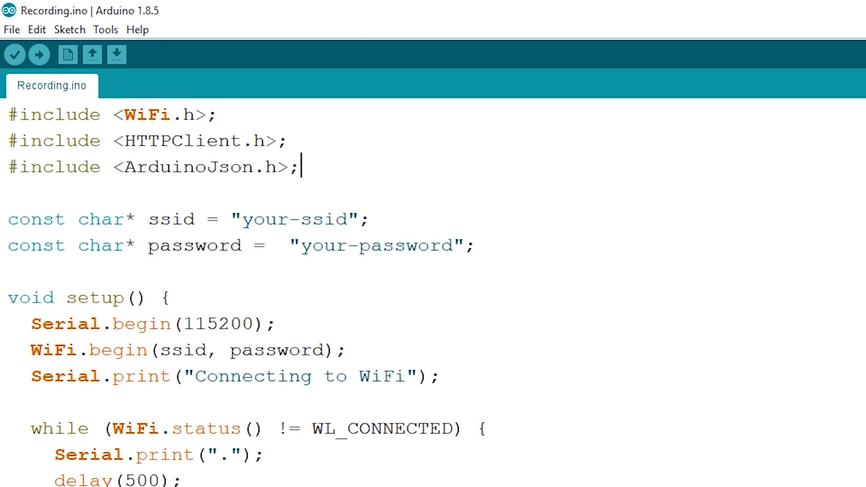
scroll("down", 3)
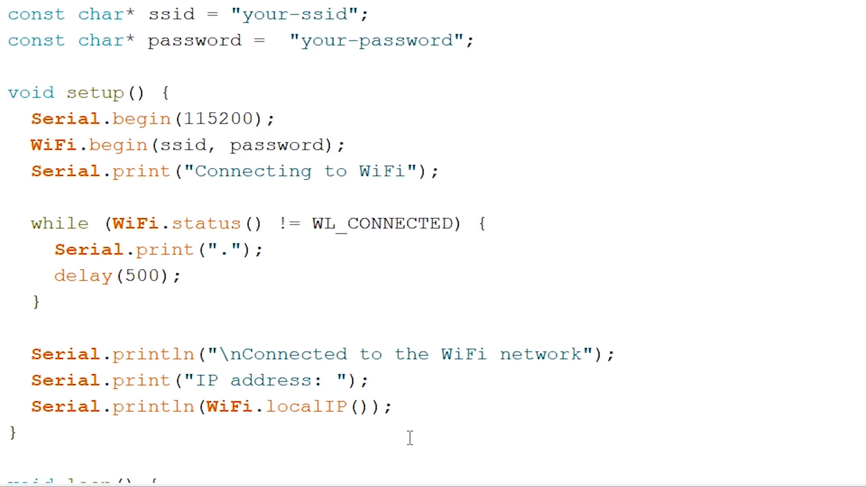
scroll("down", 3)
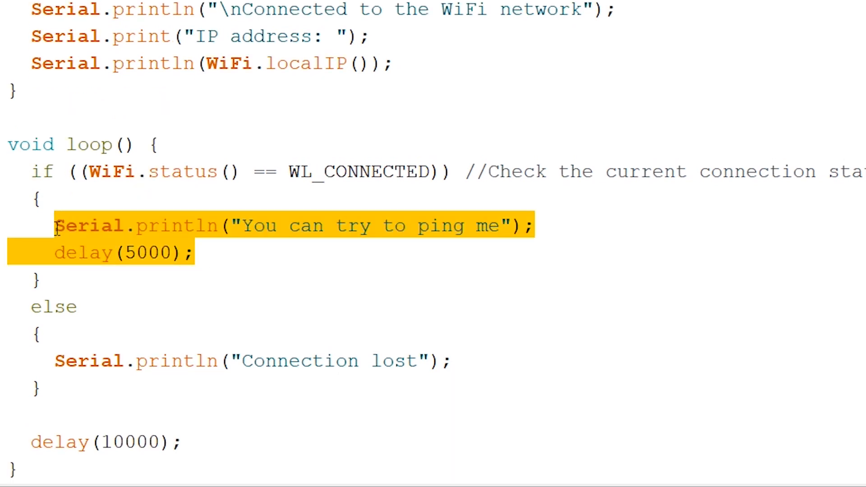
key("Delete")
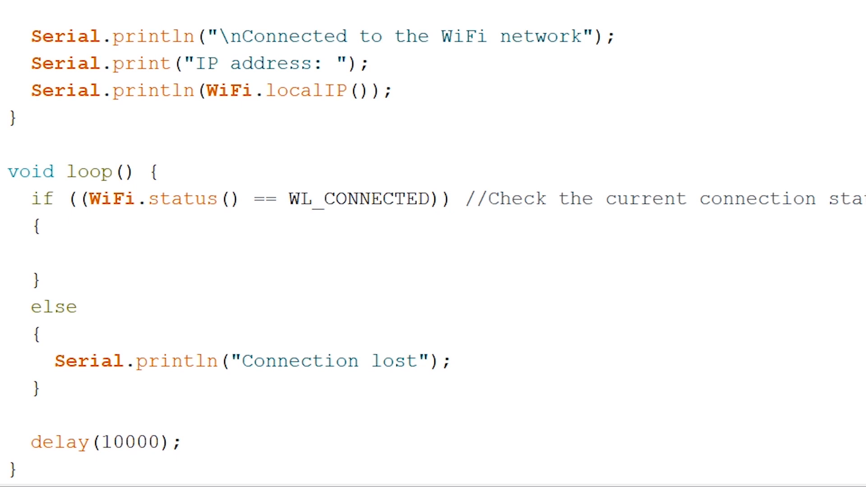
Step: Pick rnd = random(1, 10), declare HTTPClient client, begin the jsonplaceholder URL plus rnd and GET it
type("long rnd = random(1, 10);")
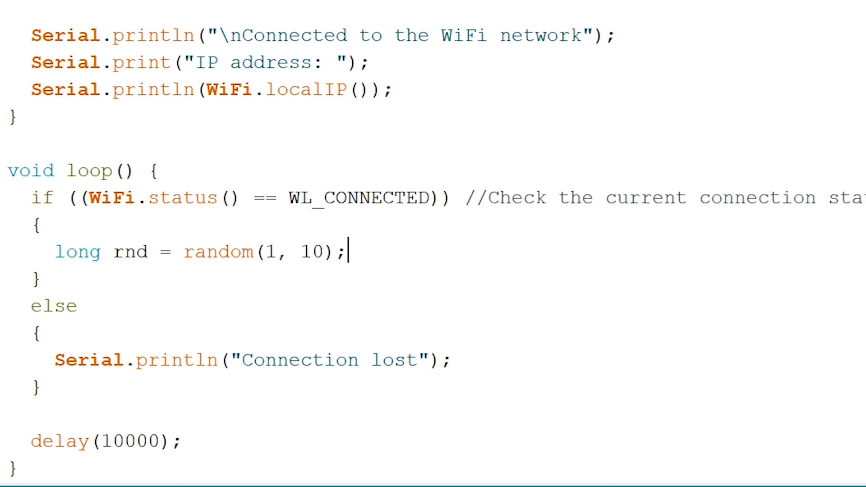
type("HTTPClient client;")
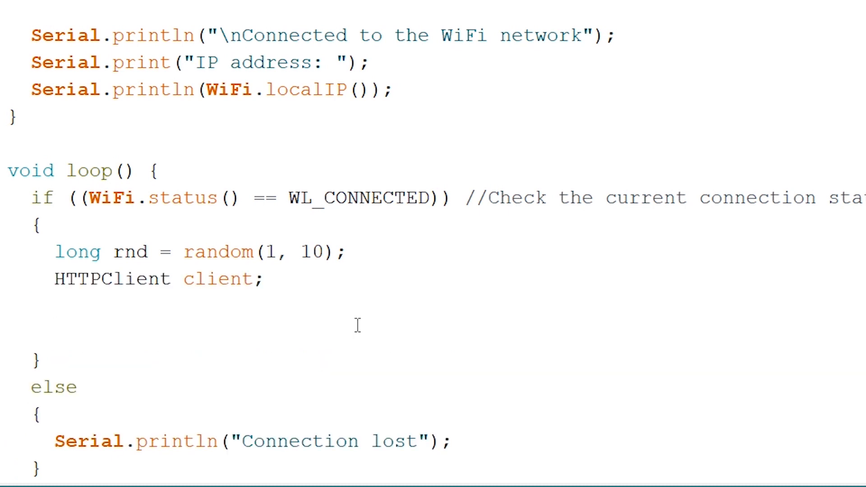
scroll("down", 3)
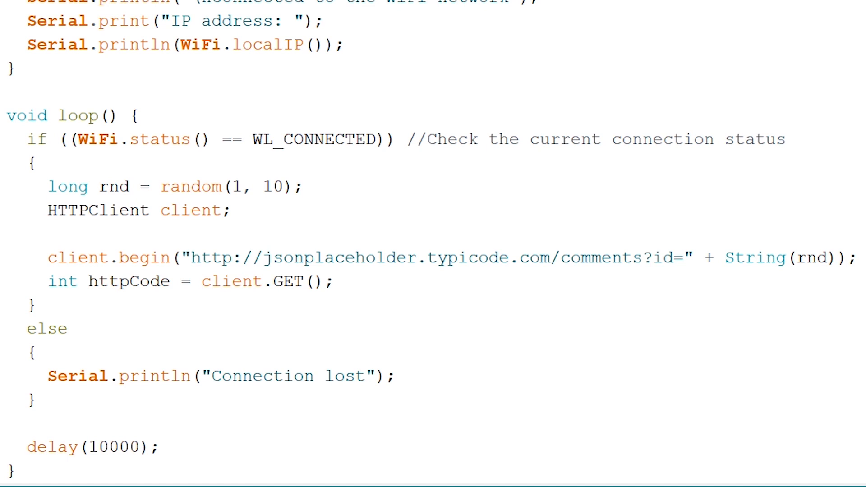
left_click(334, 282)
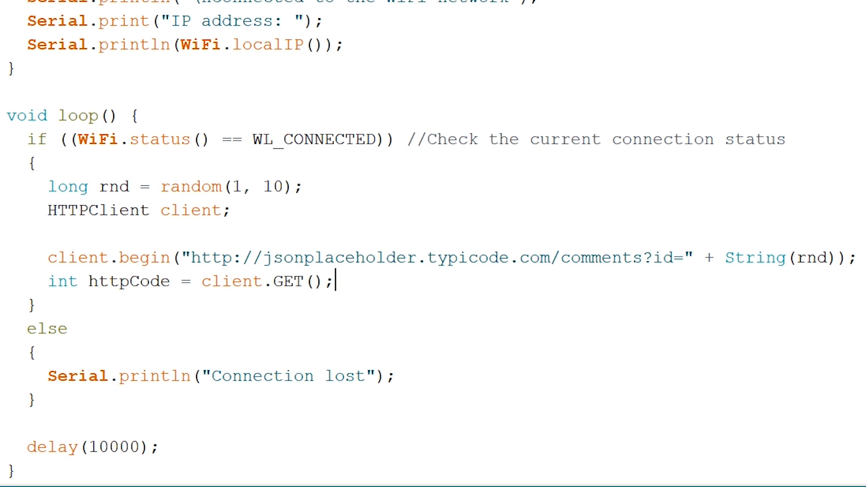
double_click(773, 258)
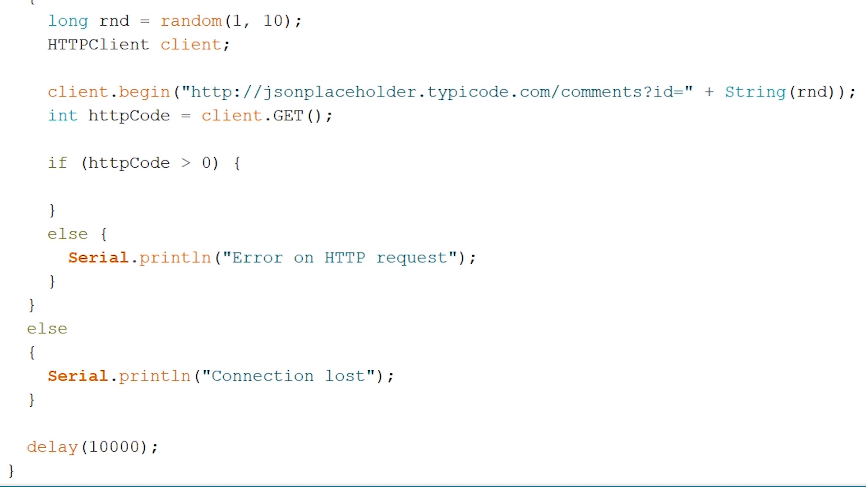
Step: Read the response body with String payload = client.getString(); inside the httpCode > 0 branch
type("String payload = client.getString();")
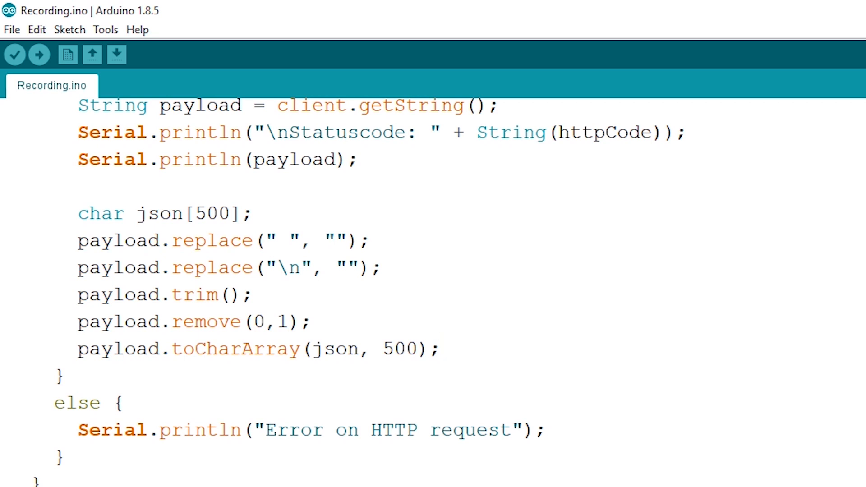
Step: Parse into StaticJsonDocument<200>, print id and email, and close with client.end();
scroll("down", 3)
type("Serial.println(String(id) + \" - \" + String(email) + \"\\n\");")
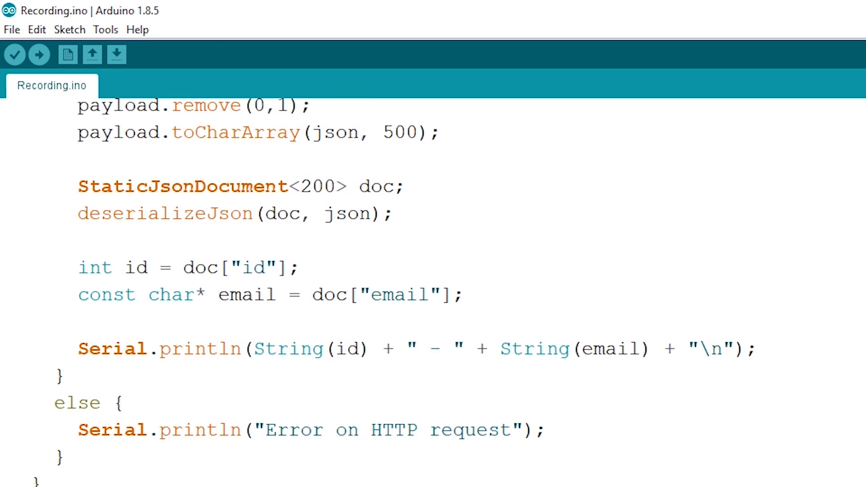
type("client.end();")
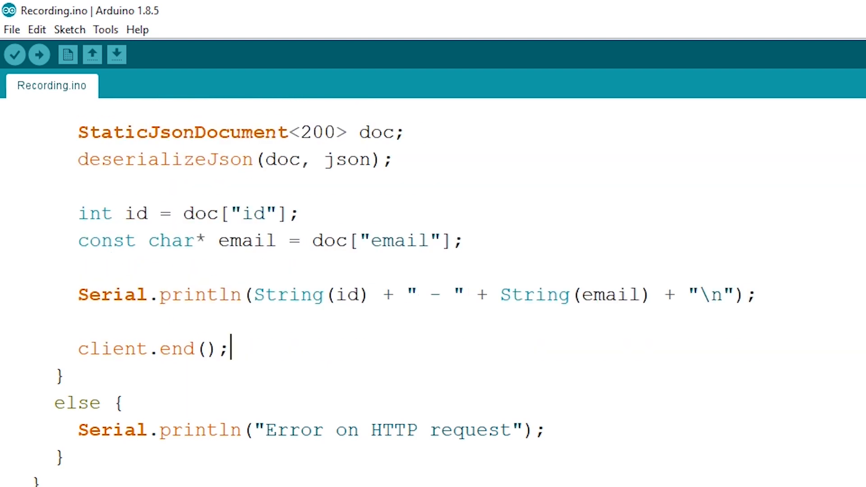